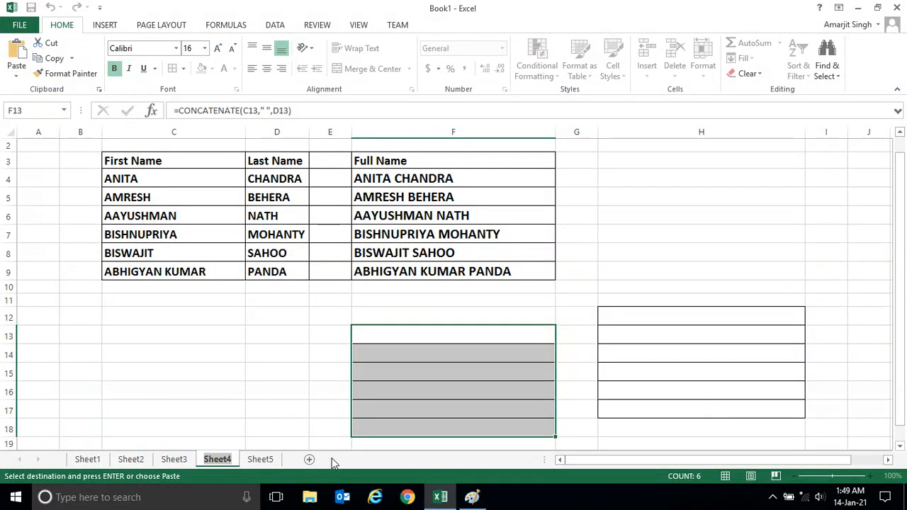
- Visit Sheet5, return to Sheet4 and undo the earlier pastes so the bordered boxes vanish
{"action": "left_click", "coordinate": [259, 460]}
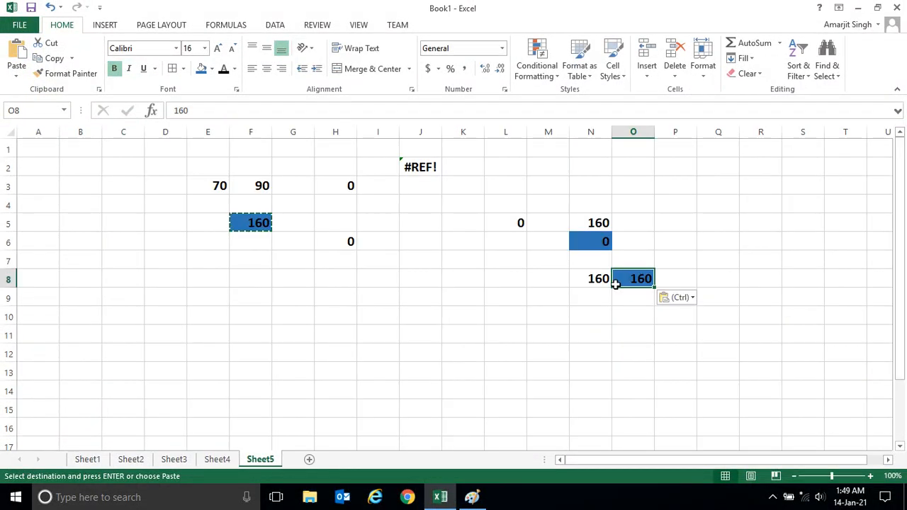
{"action": "left_click", "coordinate": [217, 459]}
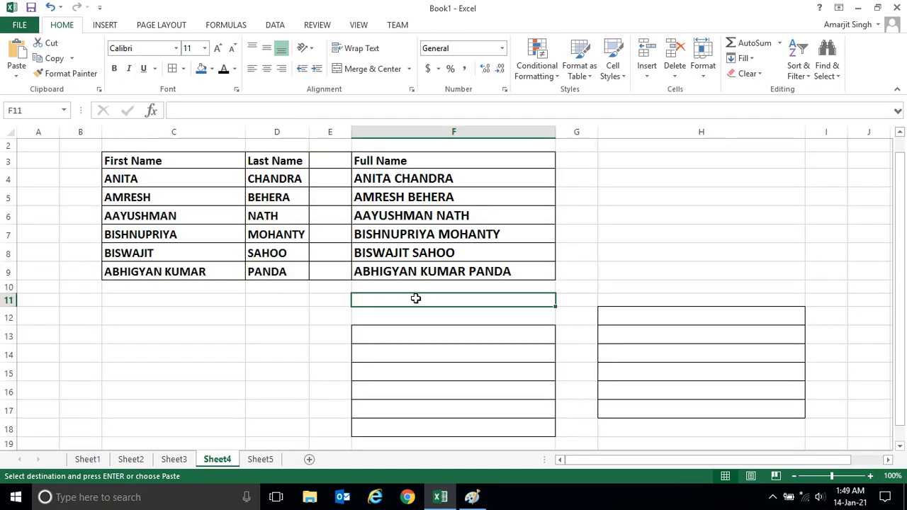
{"action": "left_click", "coordinate": [66, 73]}
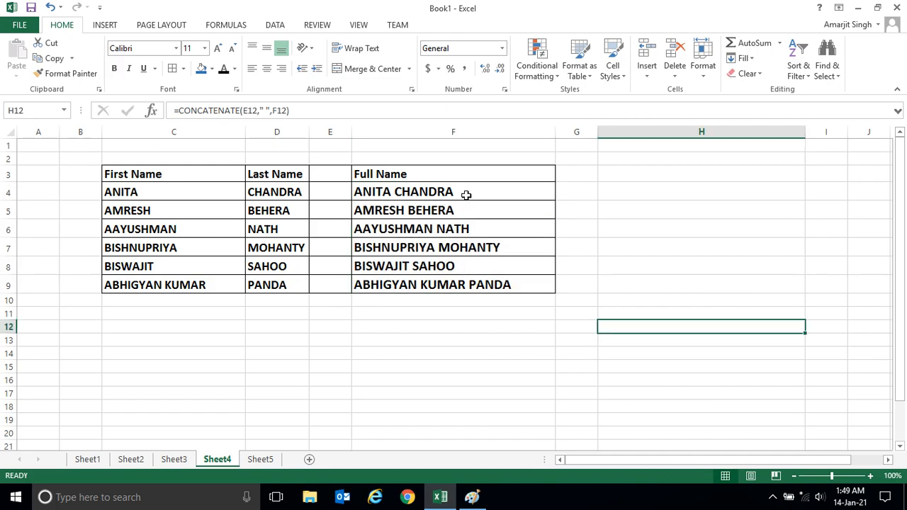
{"action": "left_click_drag", "start_coordinate": [453, 191], "coordinate": [453, 283]}
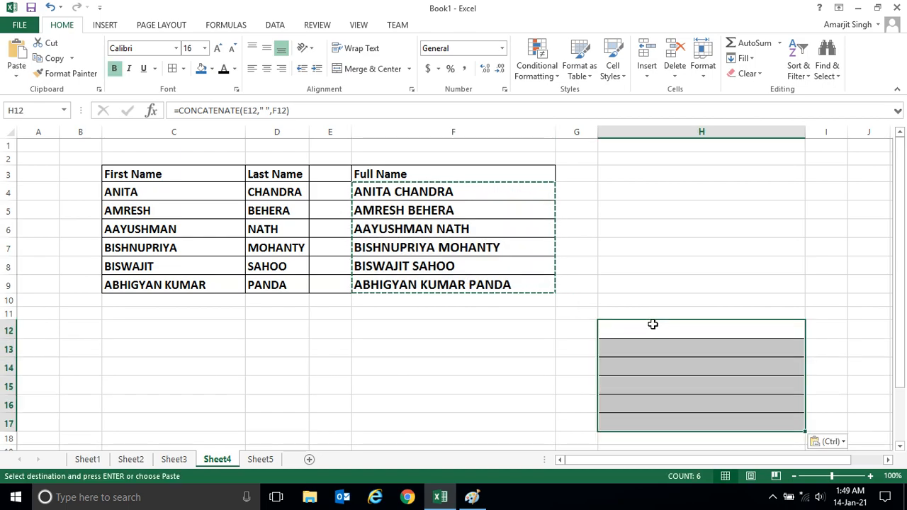
{"action": "mouse_move", "coordinate": [550, 337]}
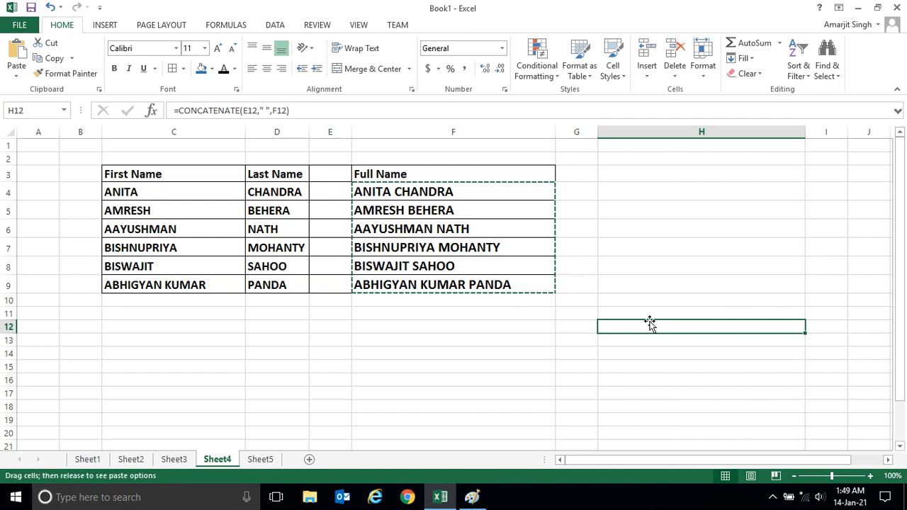
{"action": "right_click", "coordinate": [650, 326]}
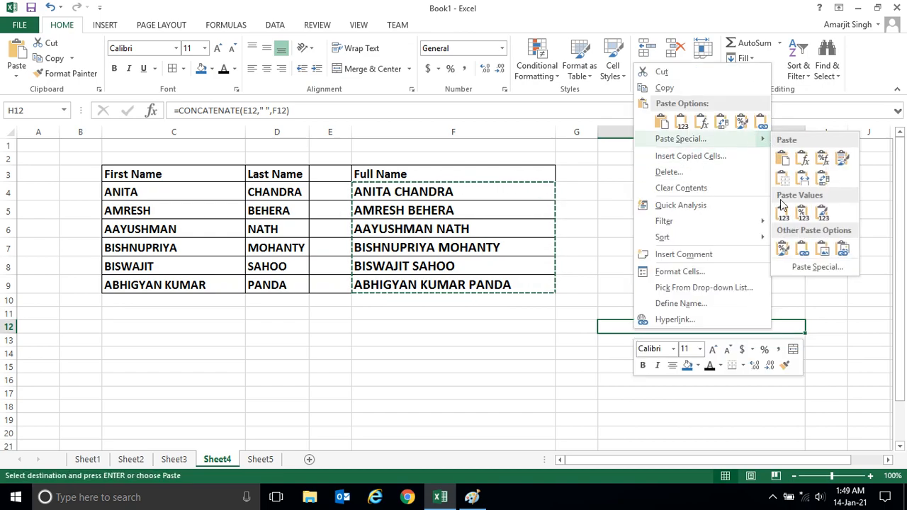
{"action": "left_click", "coordinate": [782, 212]}
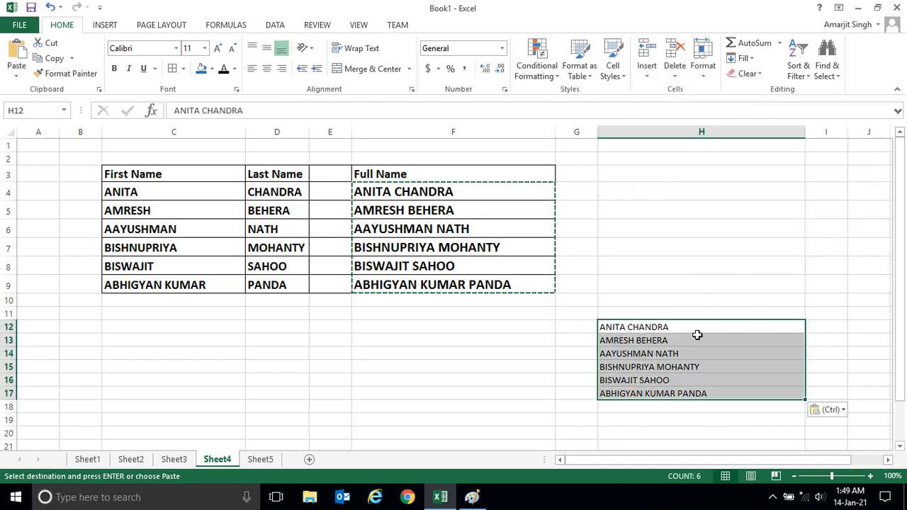
{"action": "mouse_move", "coordinate": [471, 237]}
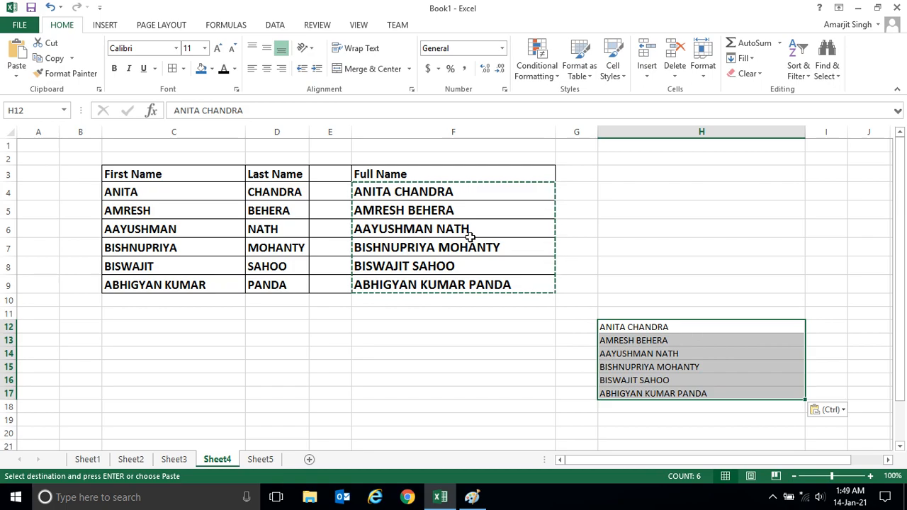
{"action": "mouse_move", "coordinate": [428, 192]}
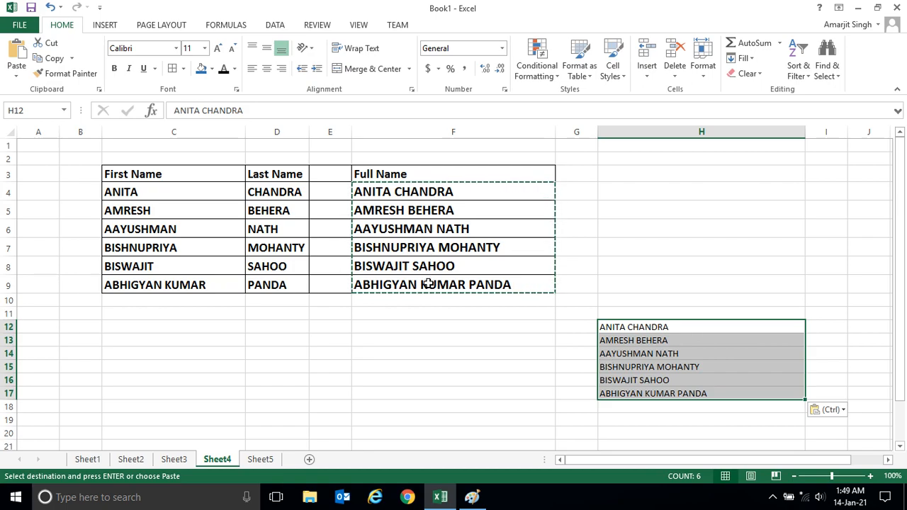
{"action": "mouse_move", "coordinate": [635, 361]}
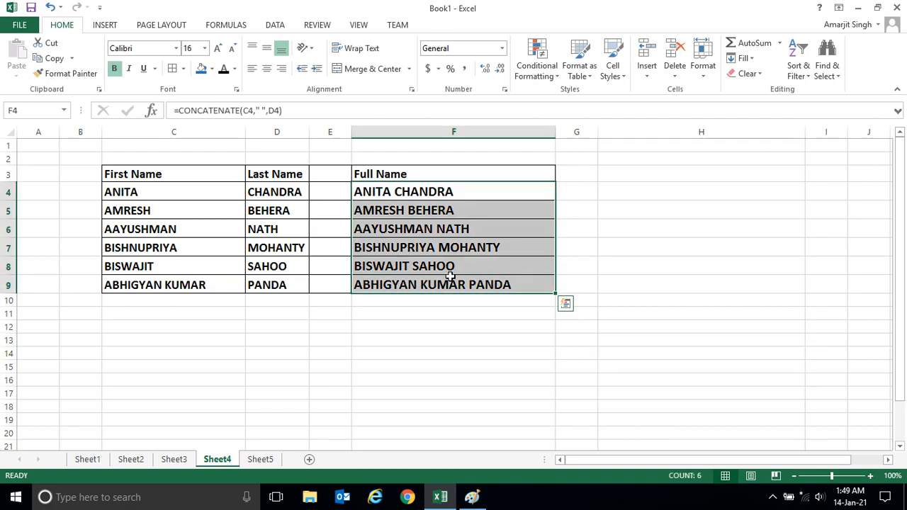
- Copy F4:F9 and paste into H10 as Values & Source Formatting
{"action": "key", "text": "ctrl+c"}
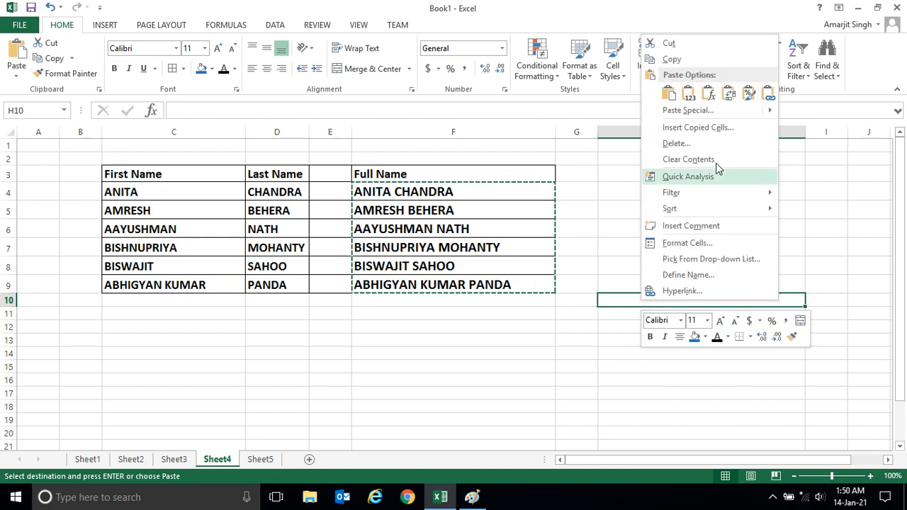
{"action": "mouse_move", "coordinate": [688, 110]}
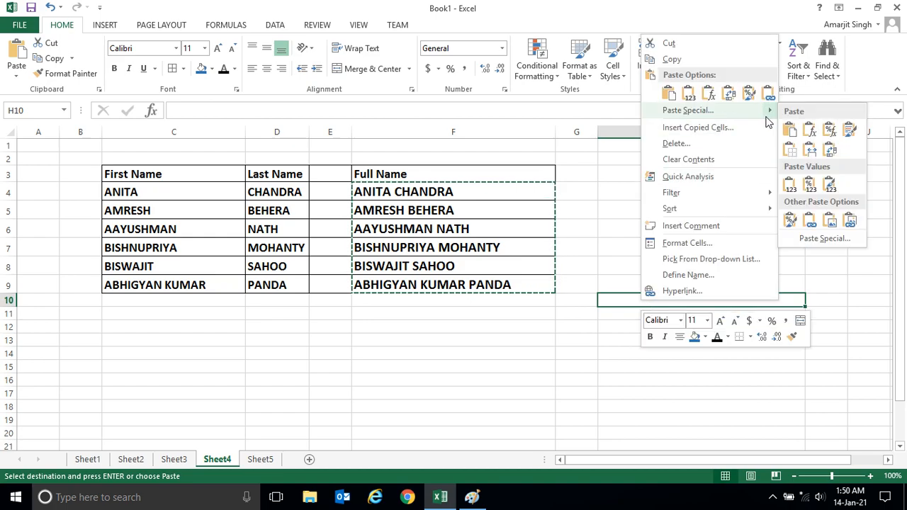
{"action": "left_click", "coordinate": [831, 183]}
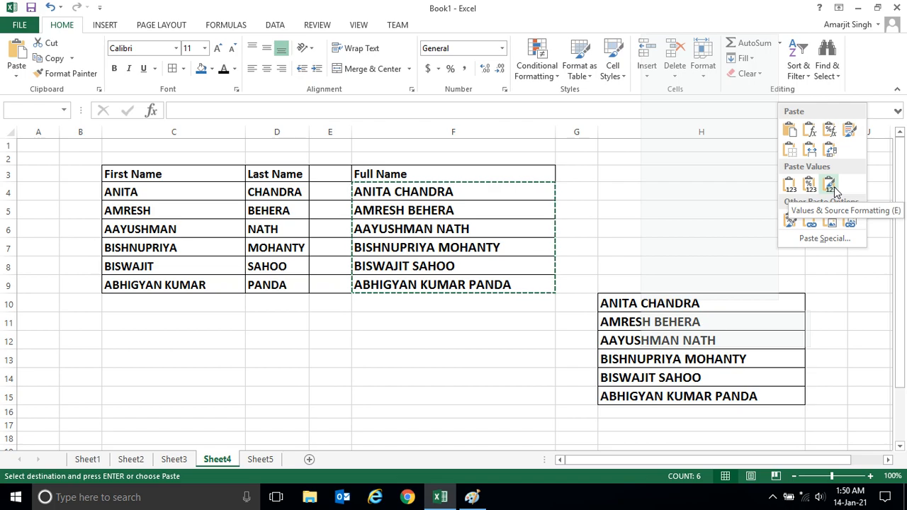
{"action": "left_click", "coordinate": [829, 183]}
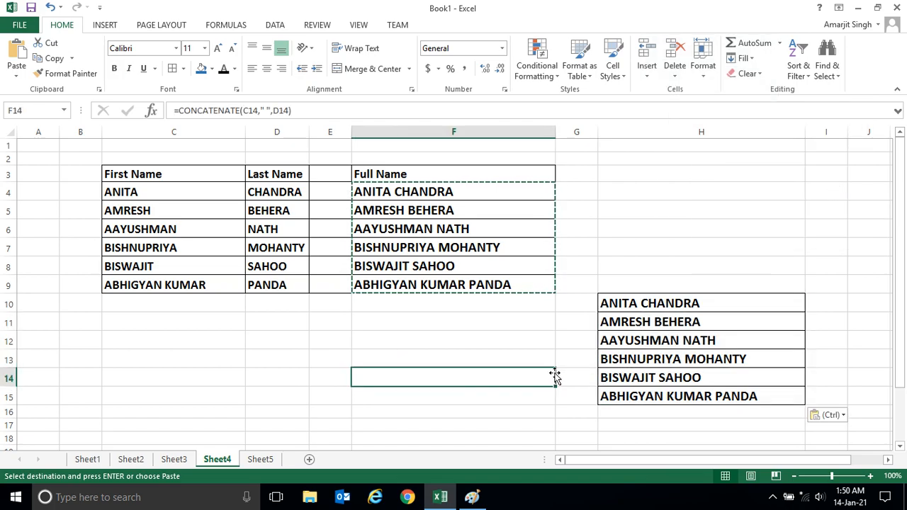
- Verify F cells still hold CONCATENATE formulas while H13 holds a plain value, then reselect F4:F9
{"action": "left_click", "coordinate": [454, 228]}
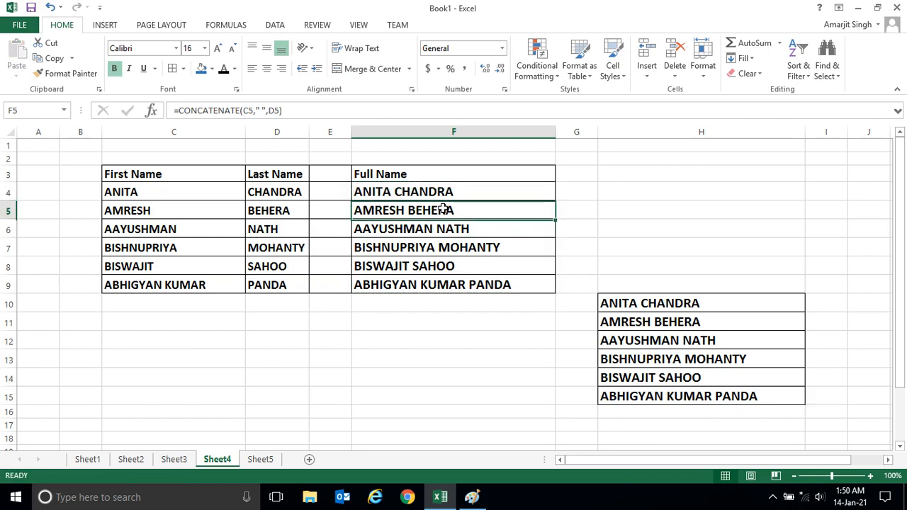
{"action": "left_click", "coordinate": [454, 191]}
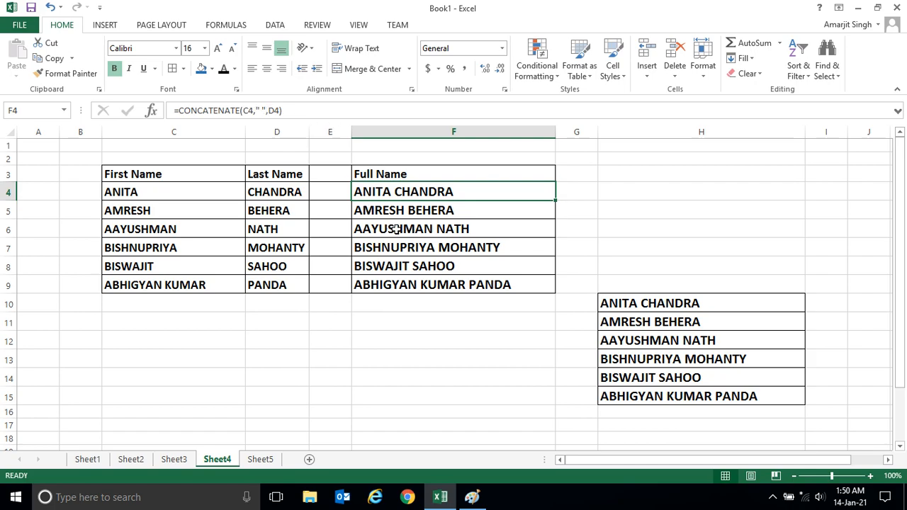
{"action": "left_click", "coordinate": [454, 228]}
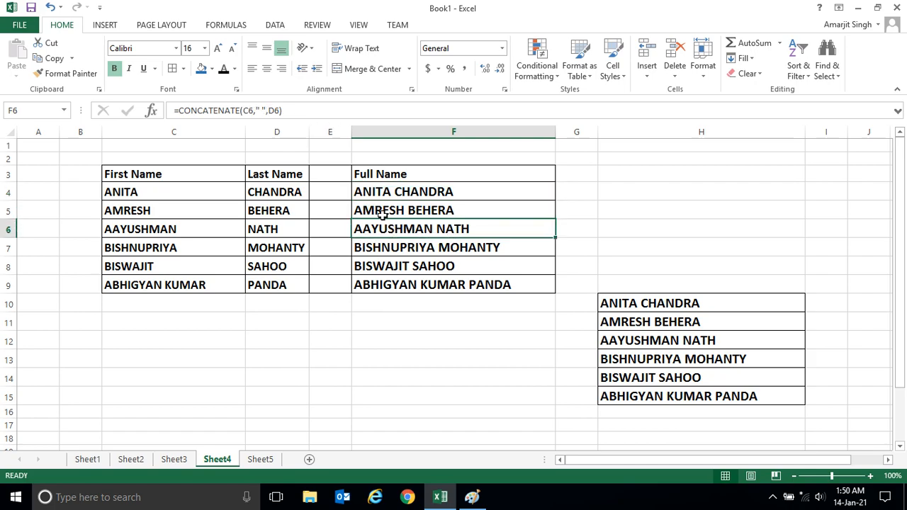
{"action": "mouse_move", "coordinate": [214, 114]}
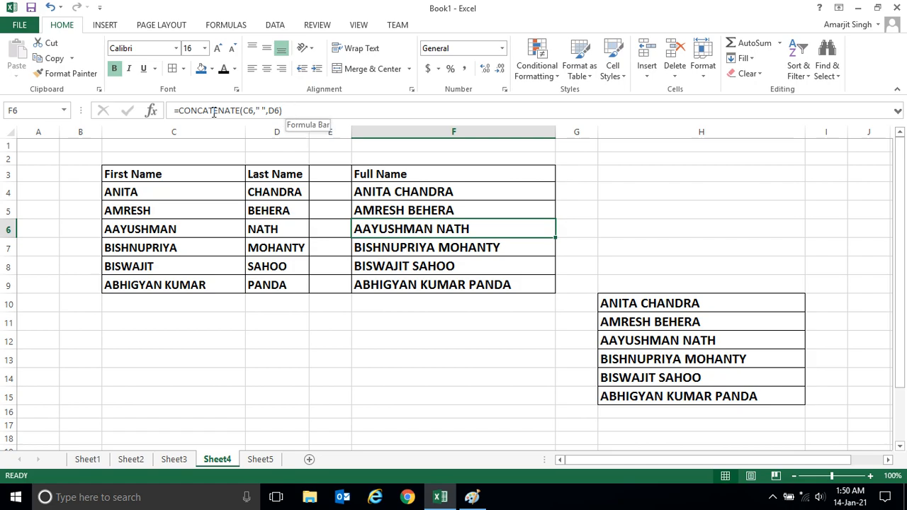
{"action": "mouse_move", "coordinate": [449, 260]}
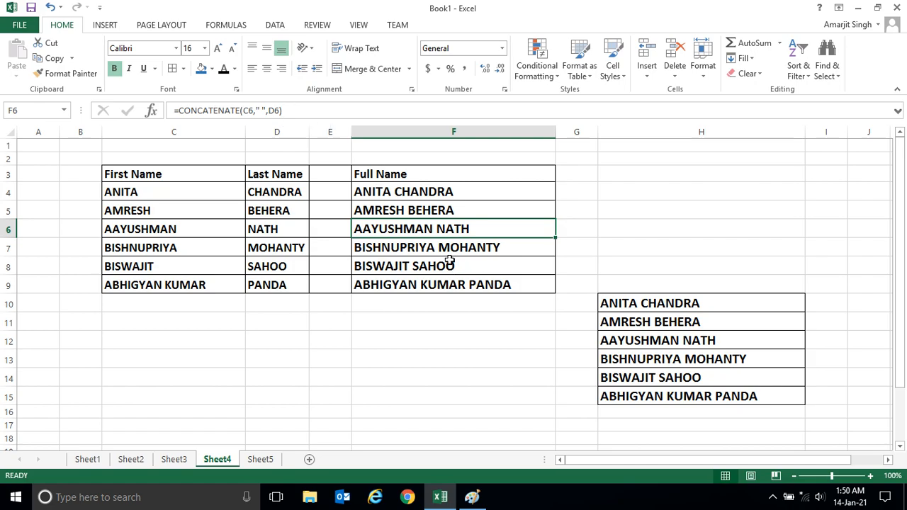
{"action": "left_click", "coordinate": [686, 340]}
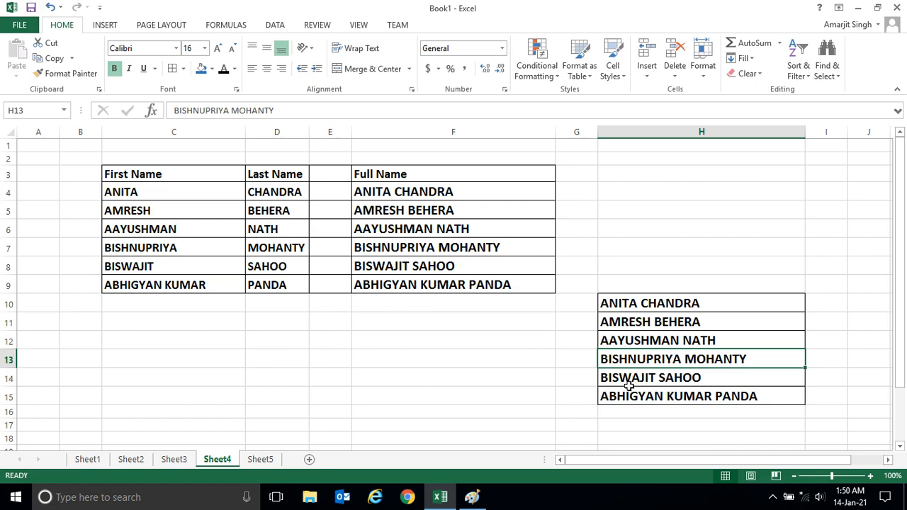
{"action": "left_click_drag", "start_coordinate": [454, 192], "coordinate": [454, 247]}
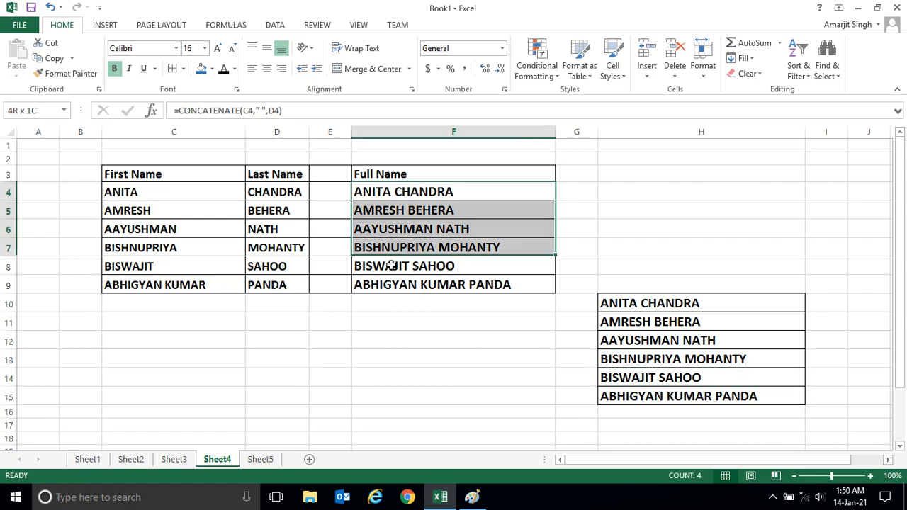
- Fill the full names F4:F9 with yellow and select the pasted names in column H
{"action": "left_click", "coordinate": [210, 68]}
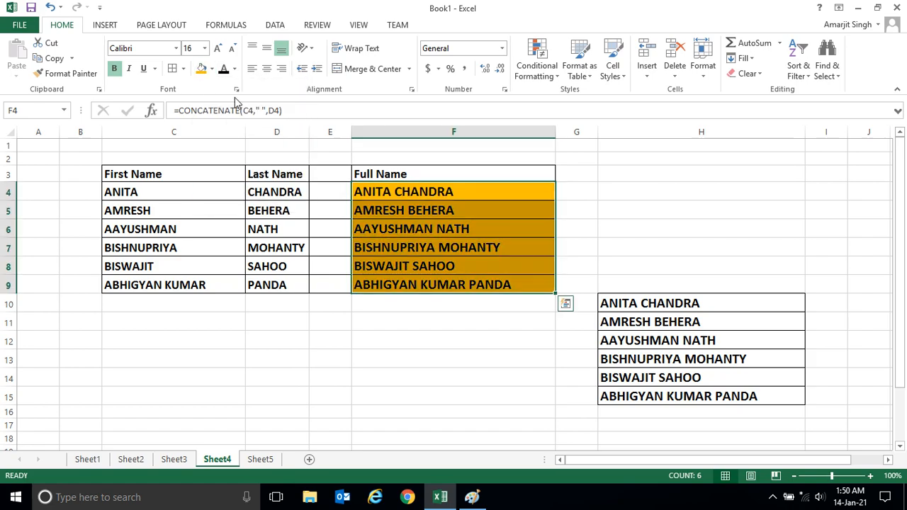
{"action": "left_click", "coordinate": [212, 68]}
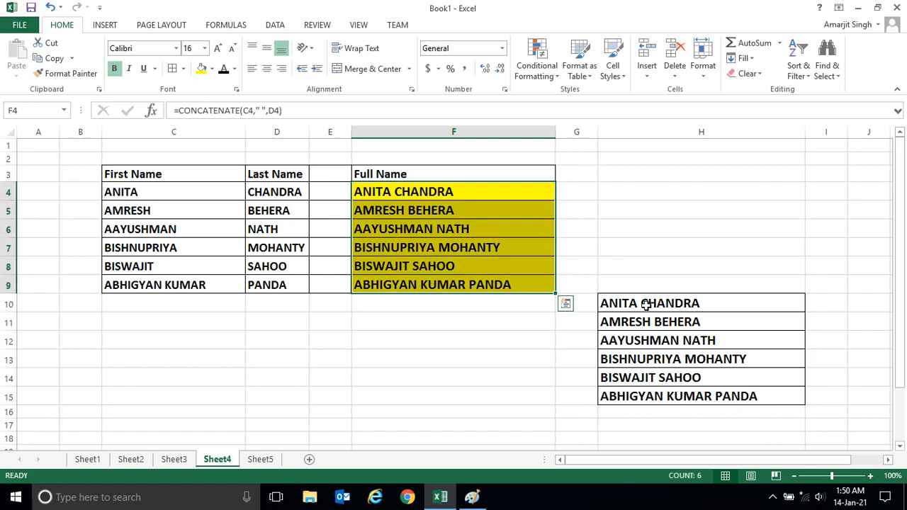
{"action": "left_click", "coordinate": [701, 246]}
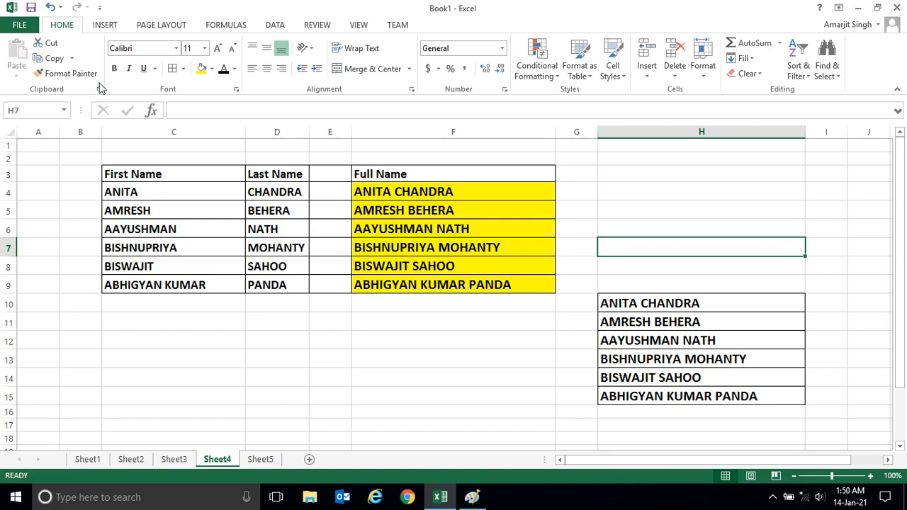
{"action": "left_click_drag", "start_coordinate": [701, 267], "coordinate": [701, 411]}
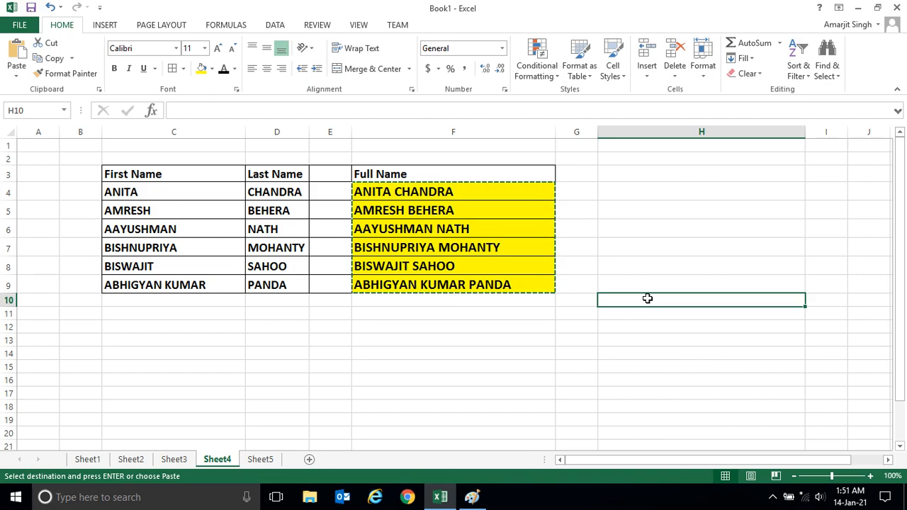
{"action": "right_click", "coordinate": [646, 297]}
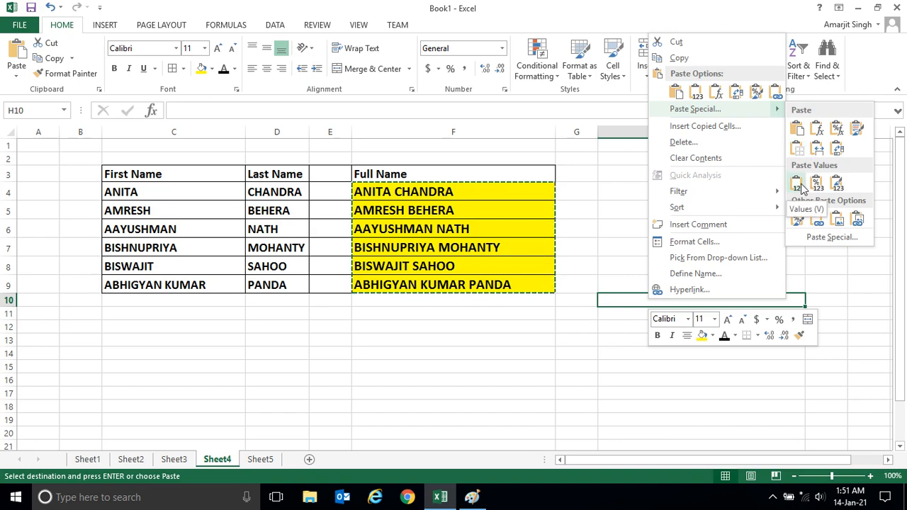
{"action": "left_click", "coordinate": [796, 183]}
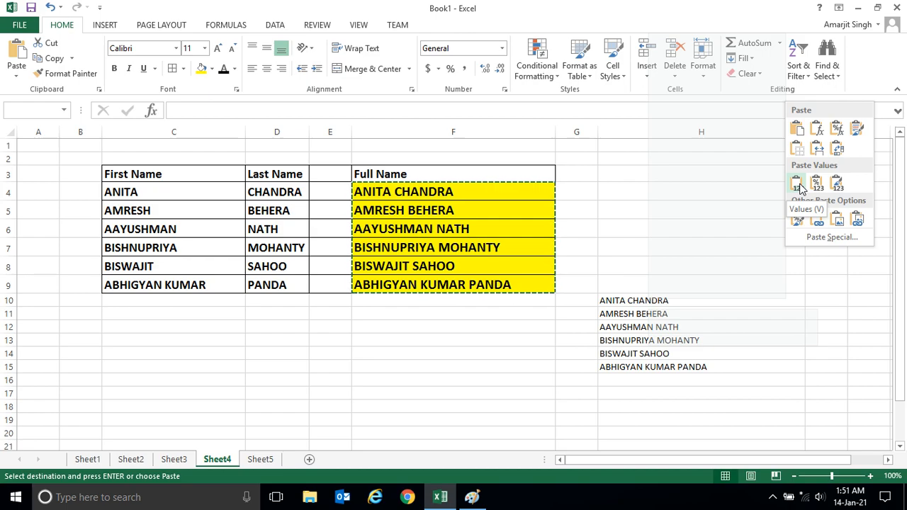
{"action": "left_click", "coordinate": [796, 183]}
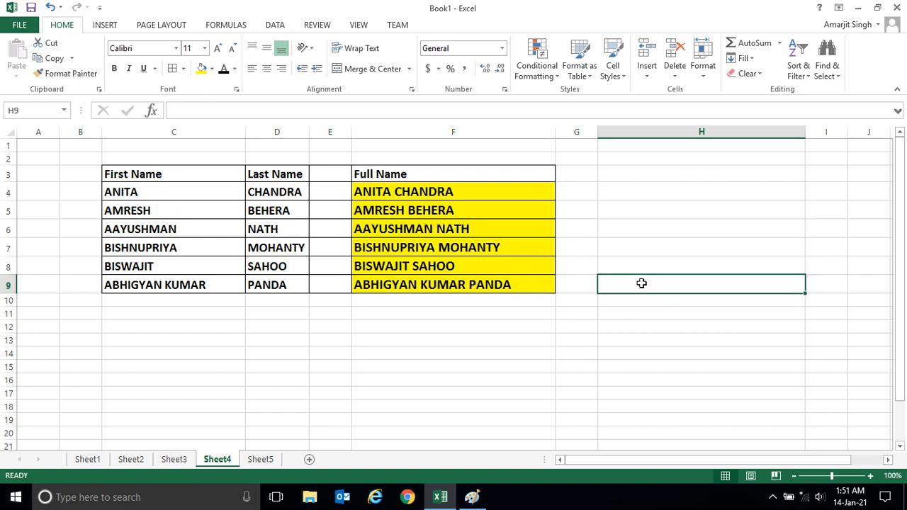
{"action": "mouse_move", "coordinate": [448, 198]}
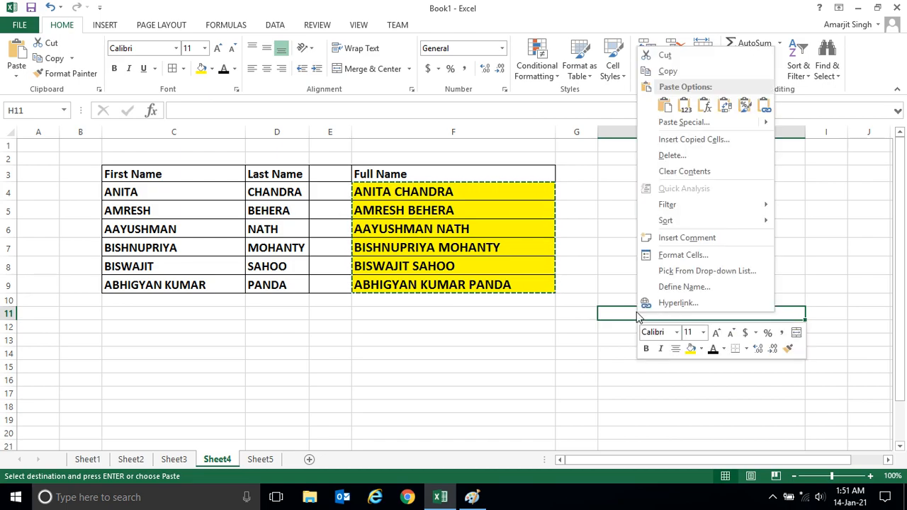
{"action": "mouse_move", "coordinate": [683, 122]}
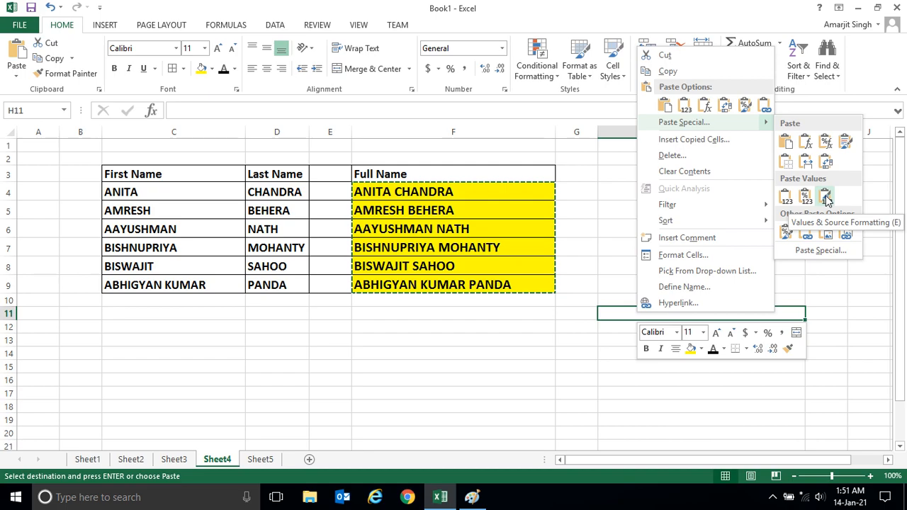
- Paste the full names into H11:H16 as Values & Source Formatting, keeping yellow bold fill
{"action": "left_click", "coordinate": [825, 196]}
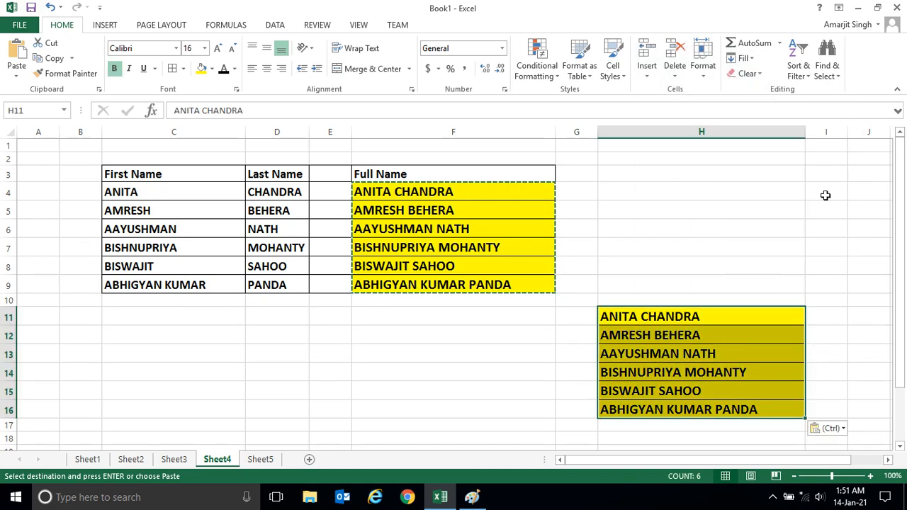